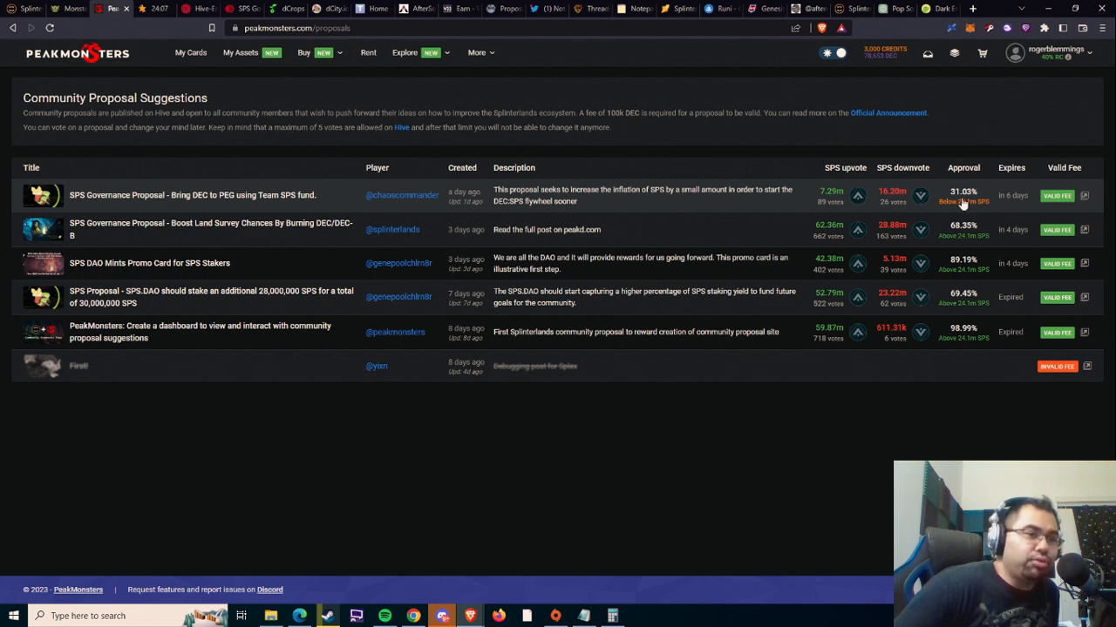
mouse_move(963, 209)
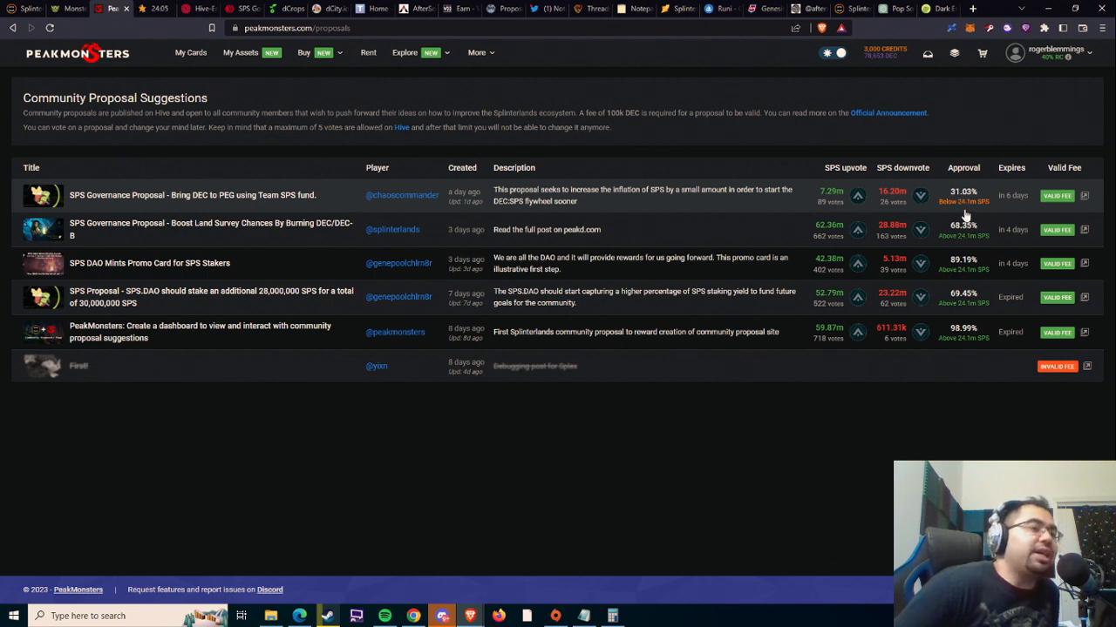
mouse_move(875, 244)
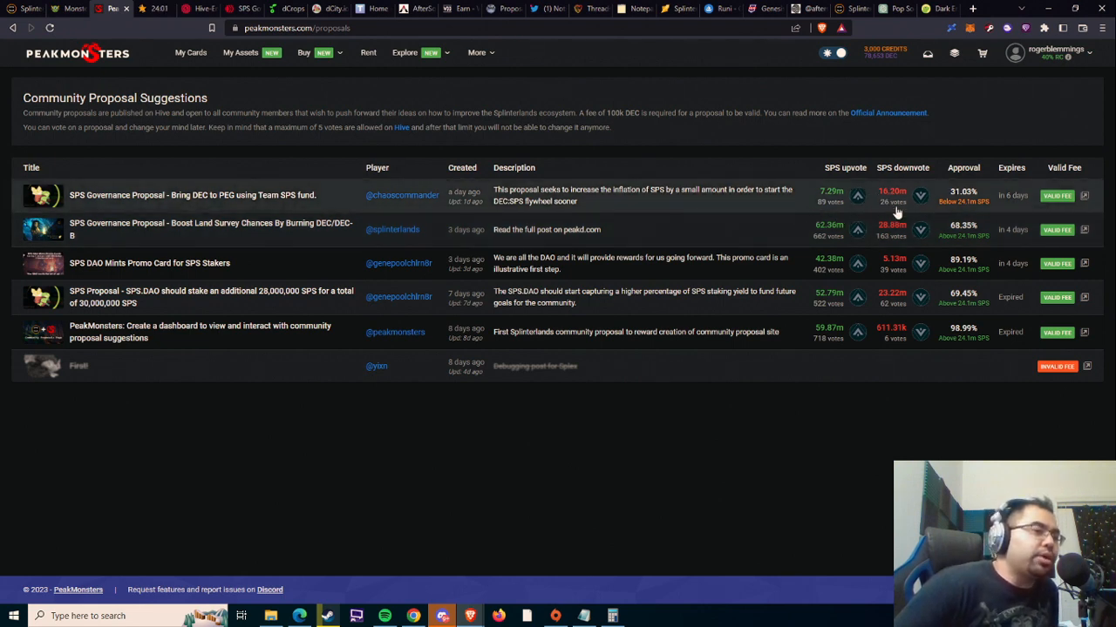
mouse_move(661, 190)
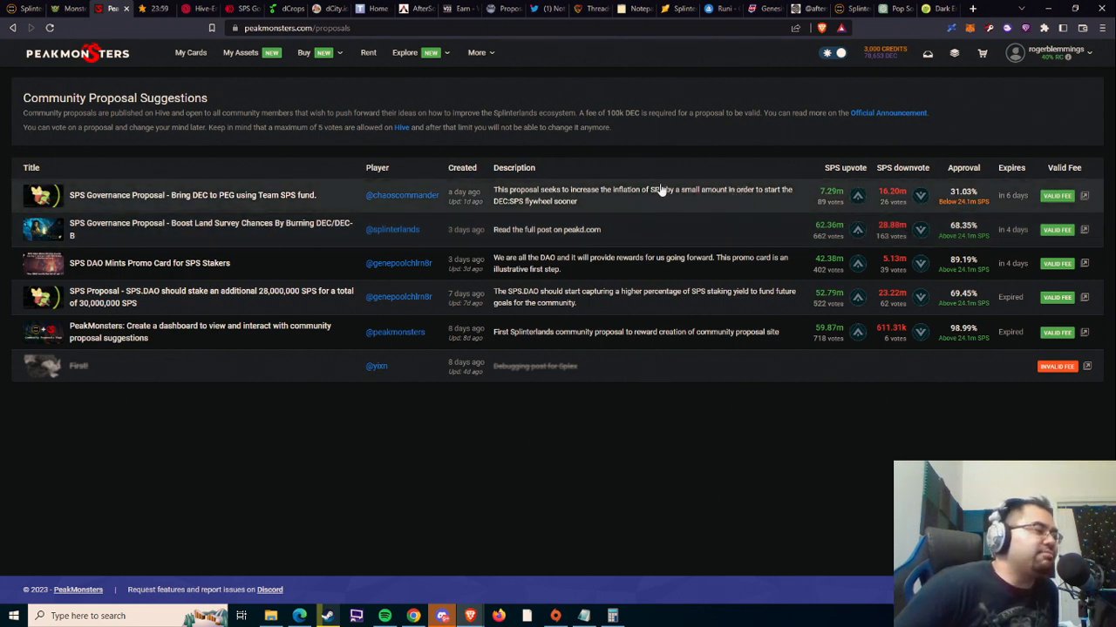
mouse_move(601, 240)
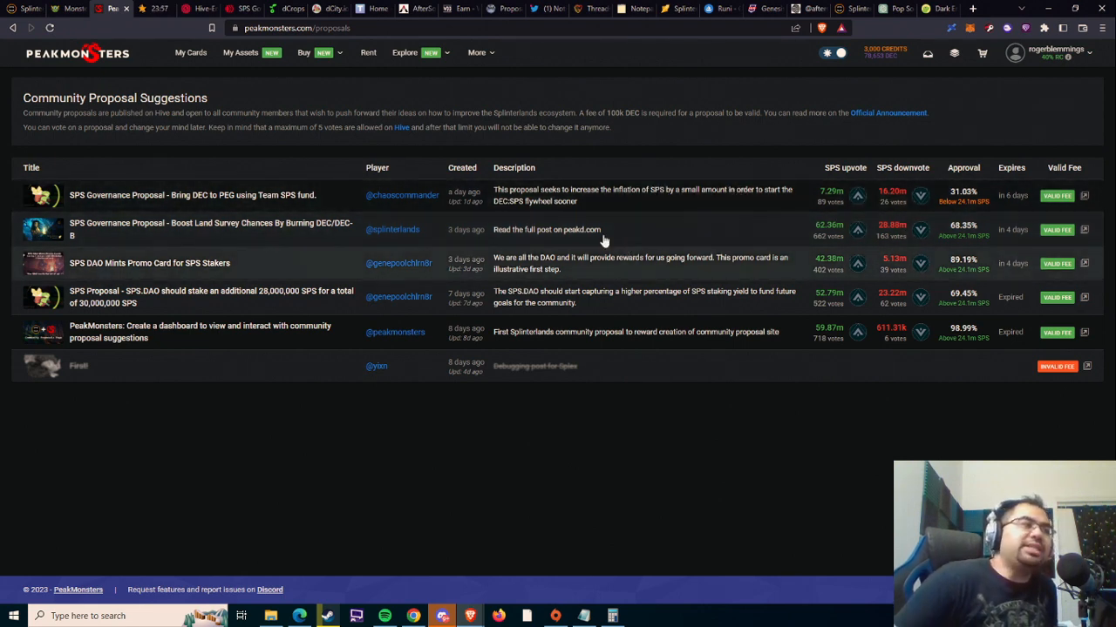
mouse_move(272, 203)
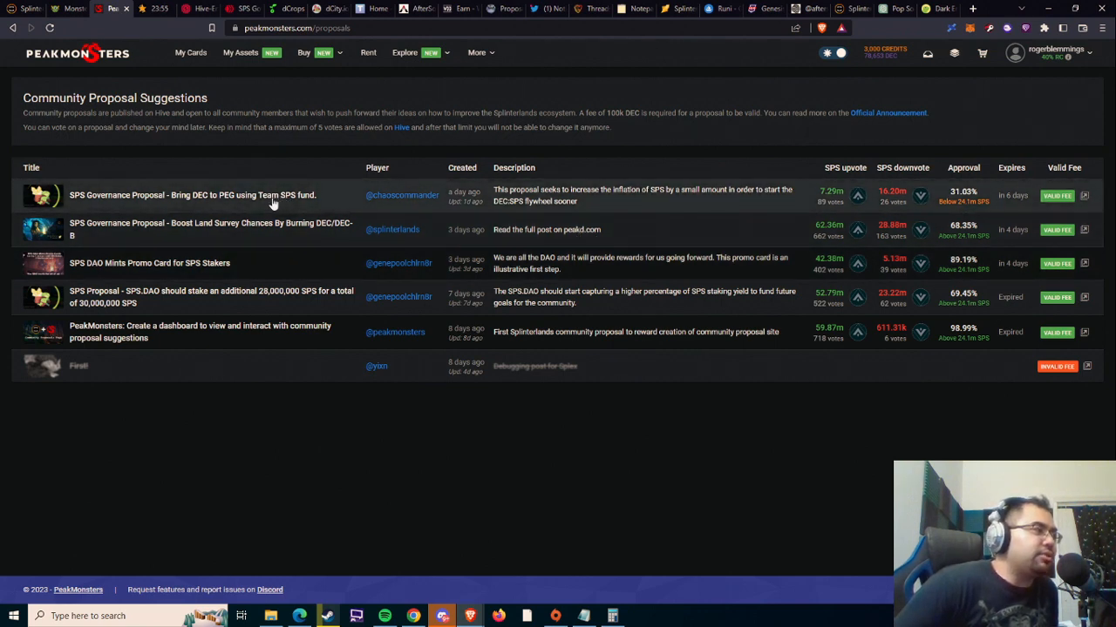
mouse_move(233, 193)
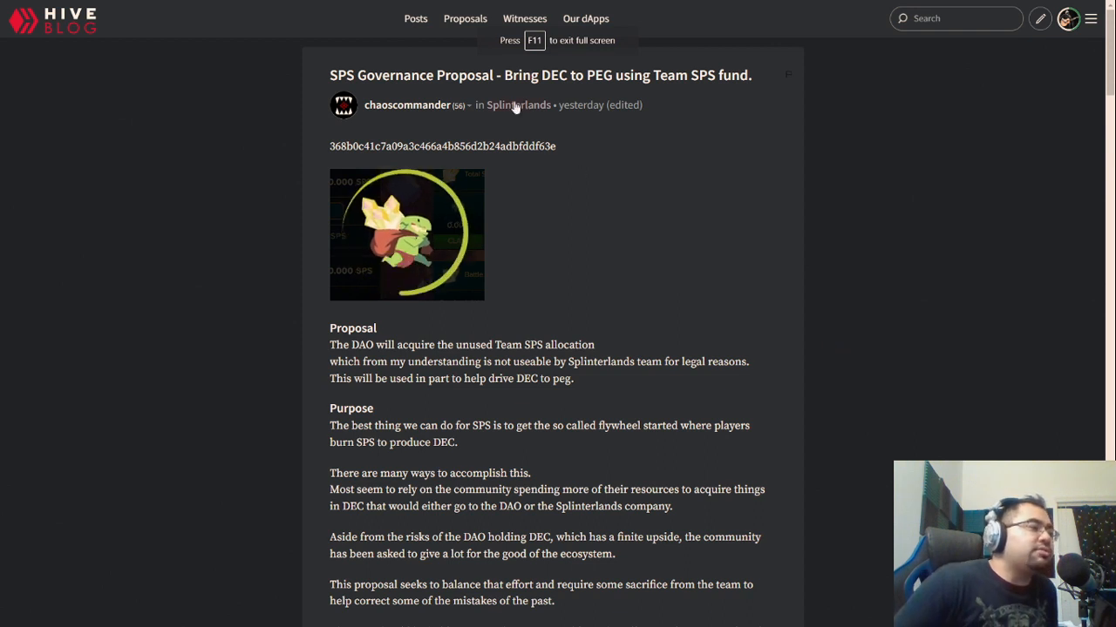
mouse_move(517, 128)
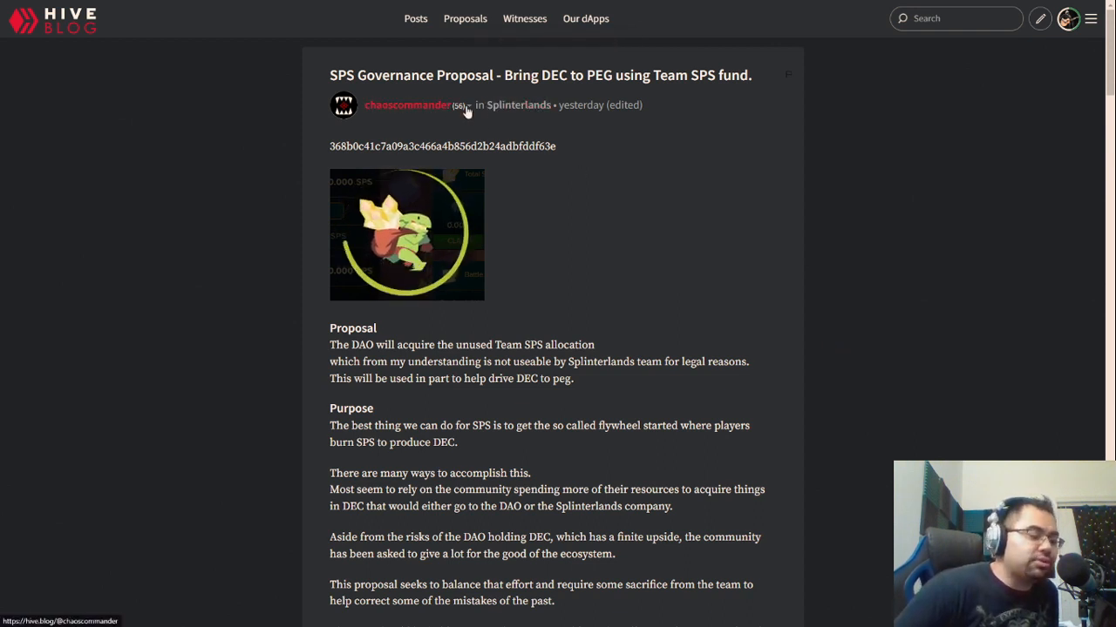
mouse_move(715, 280)
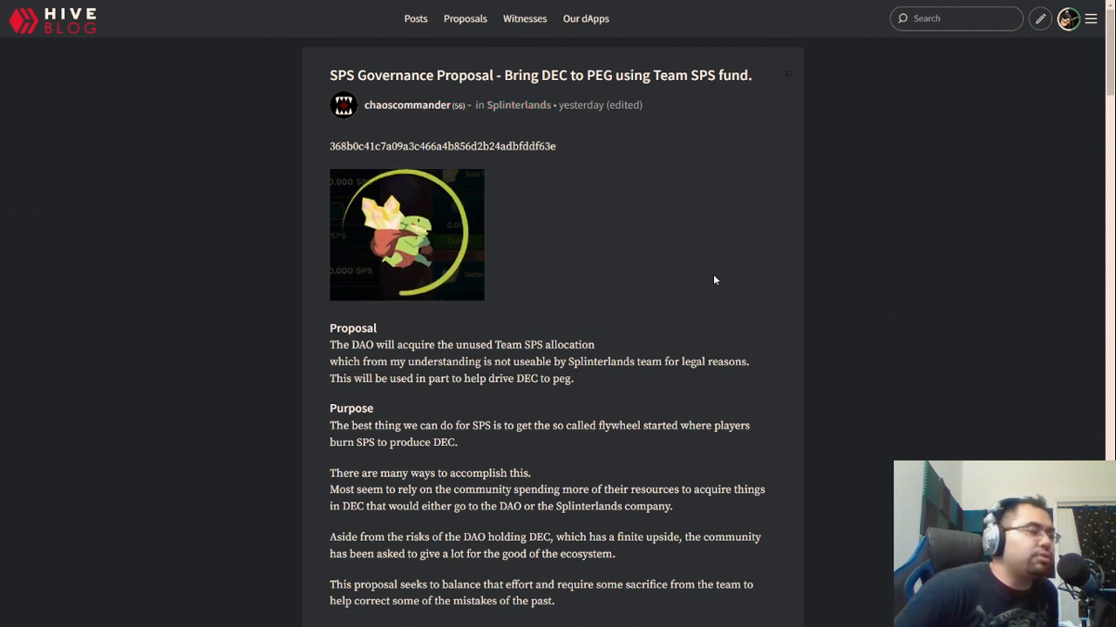
mouse_move(675, 257)
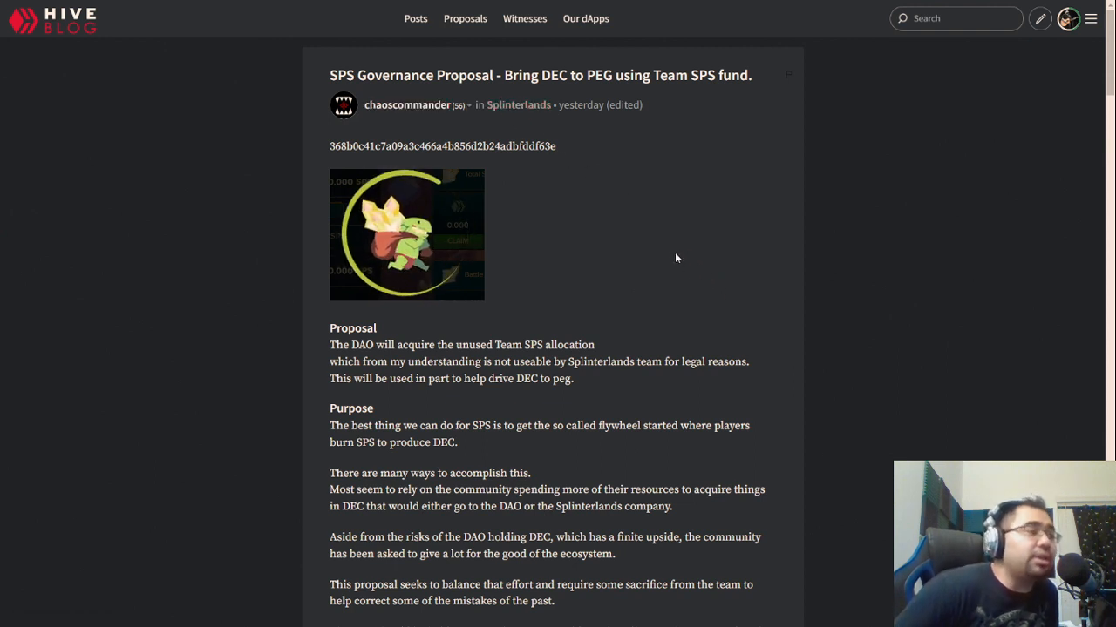
mouse_move(667, 236)
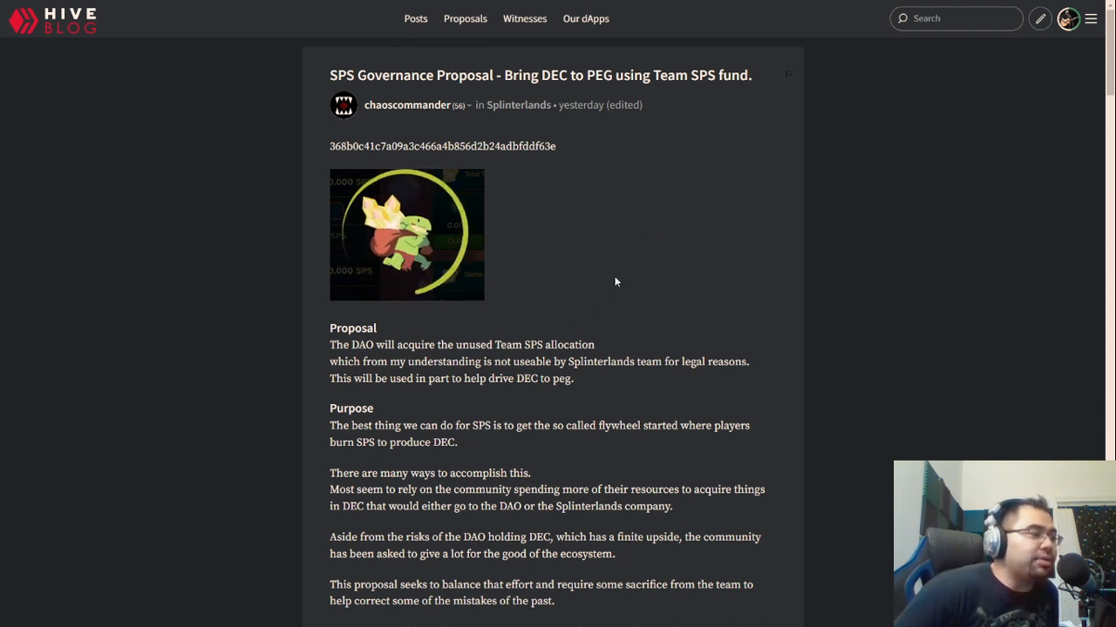
mouse_move(598, 262)
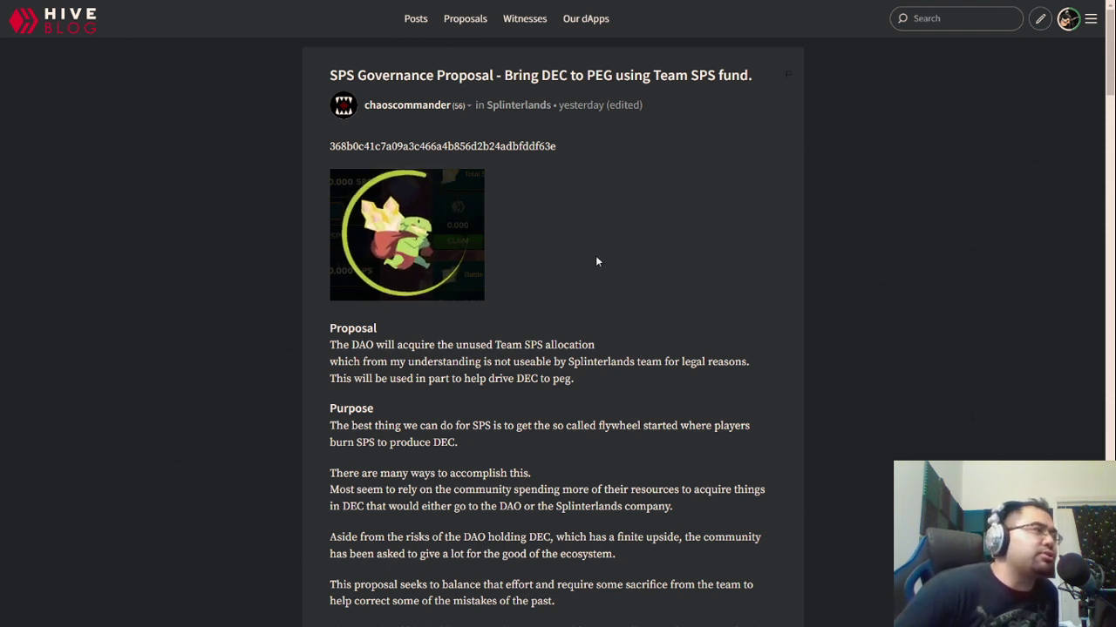
scroll(down, 3)
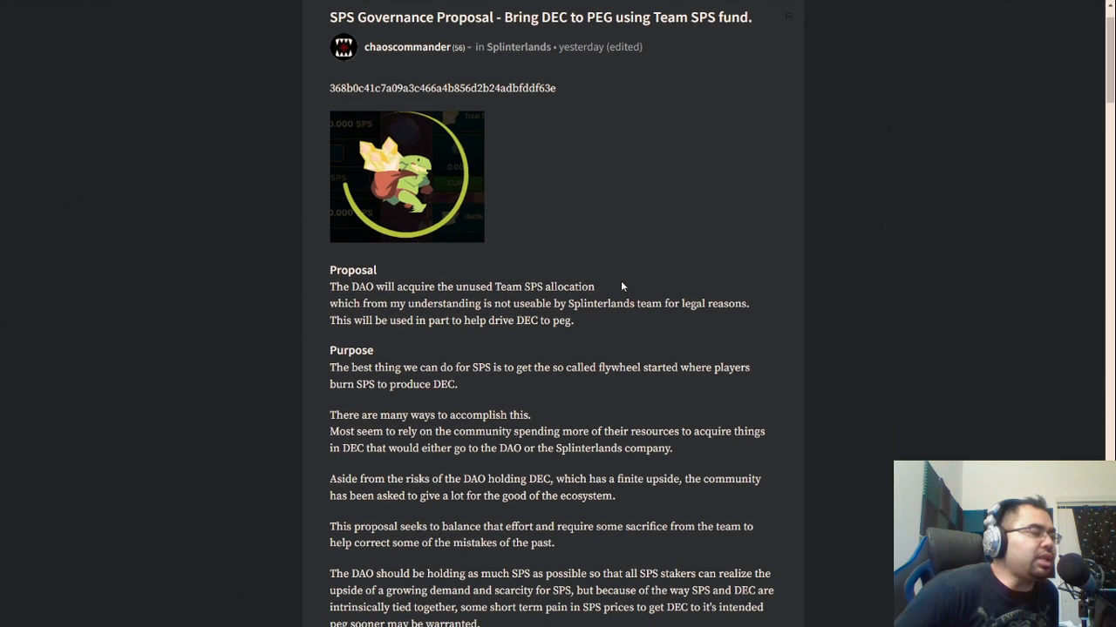
scroll(down, 3)
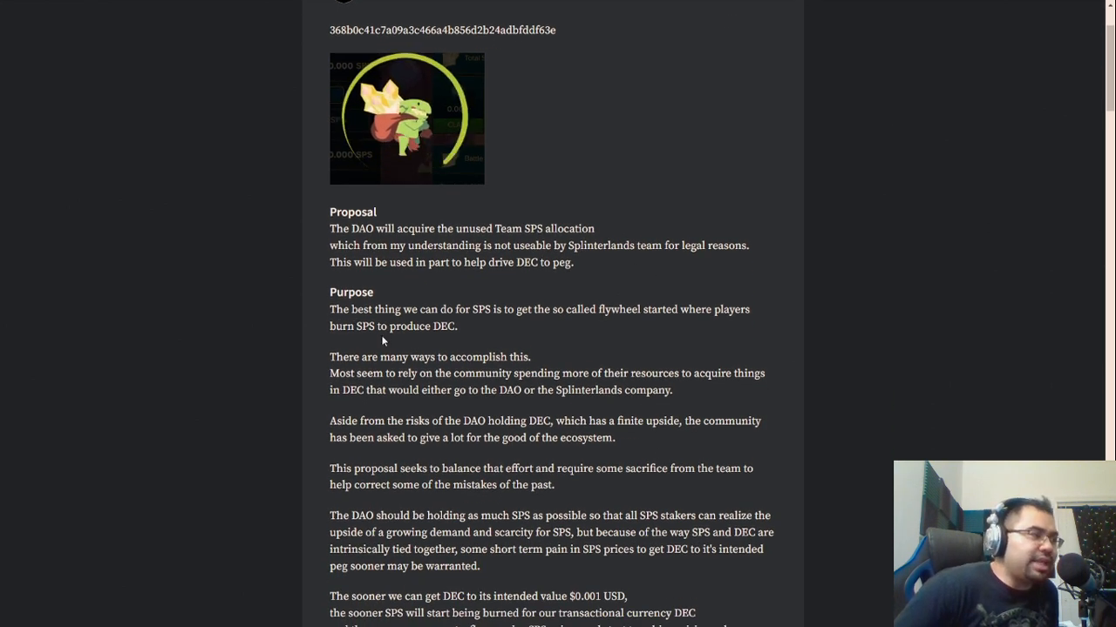
scroll(up, 3)
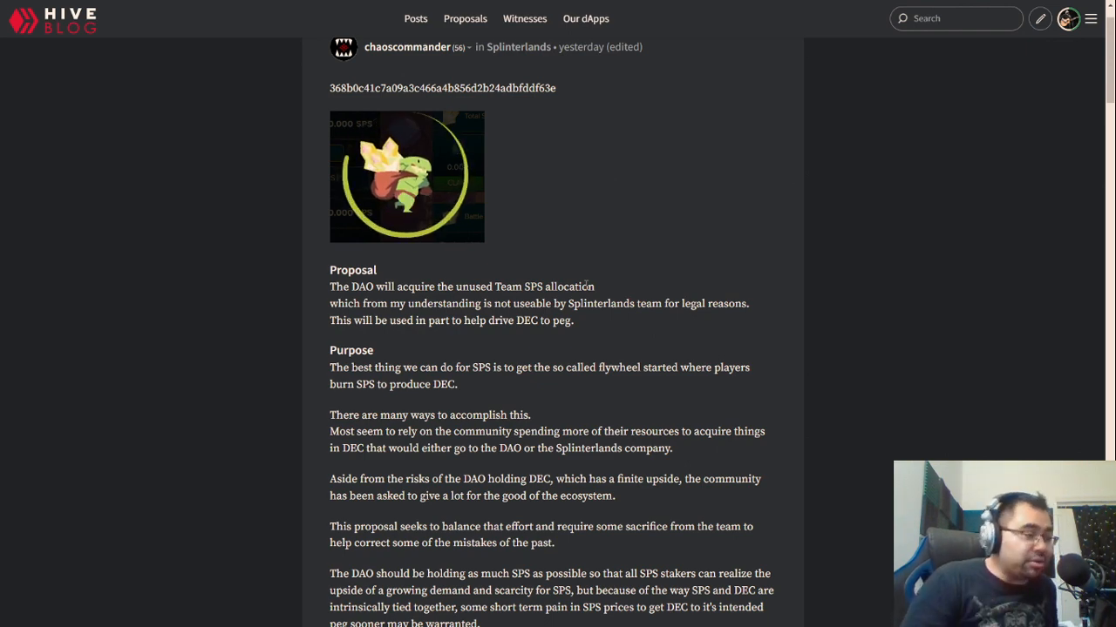
scroll(down, 3)
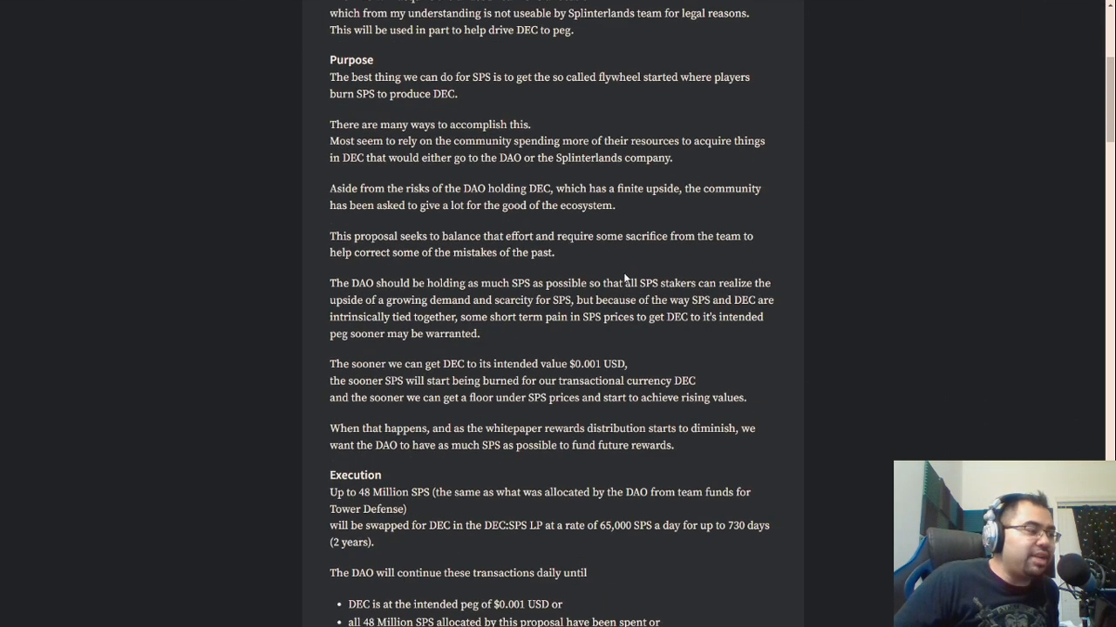
scroll(down, 3)
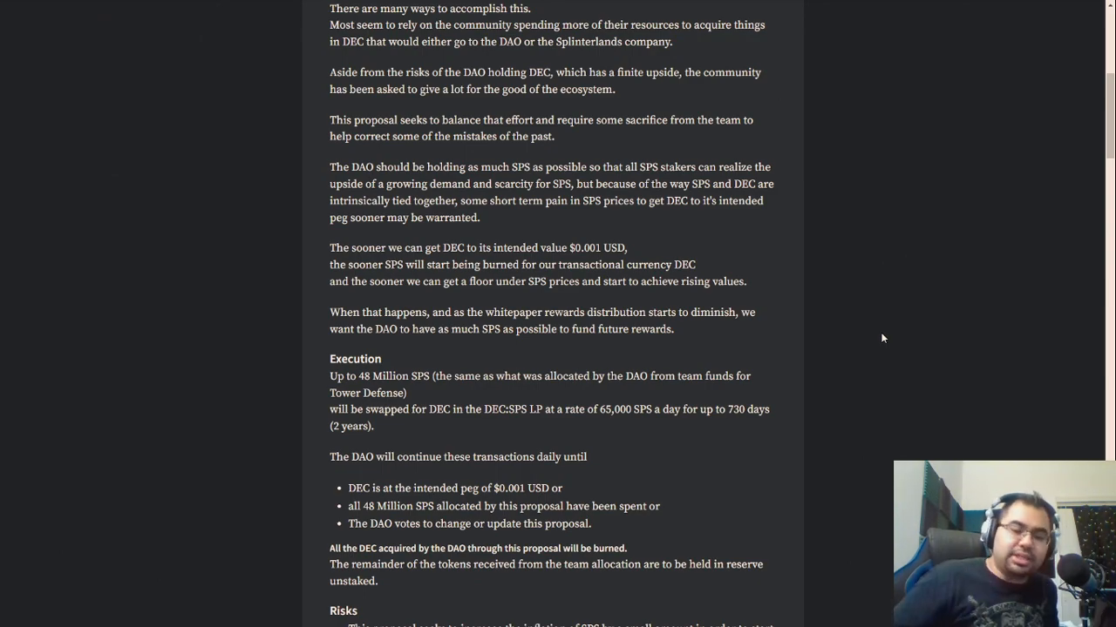
mouse_move(772, 216)
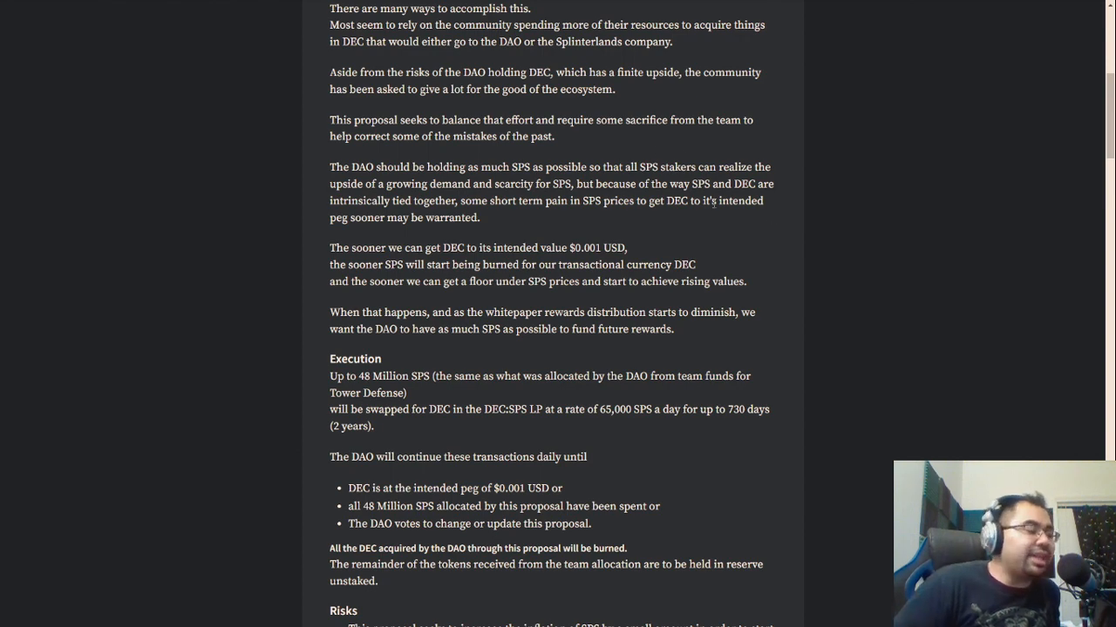
mouse_move(725, 249)
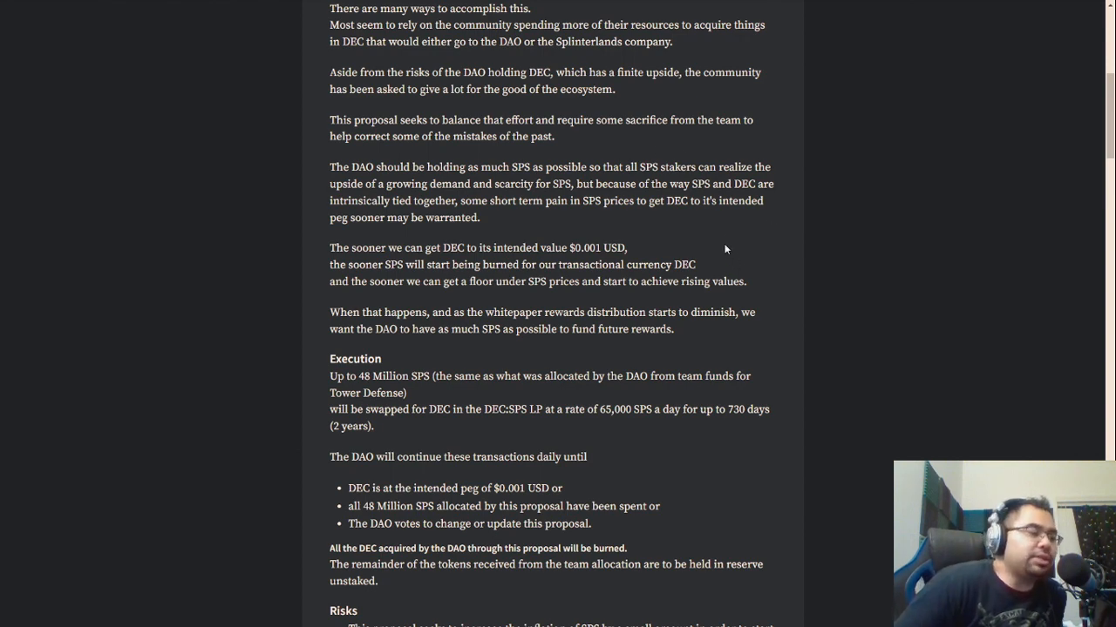
scroll(down, 3)
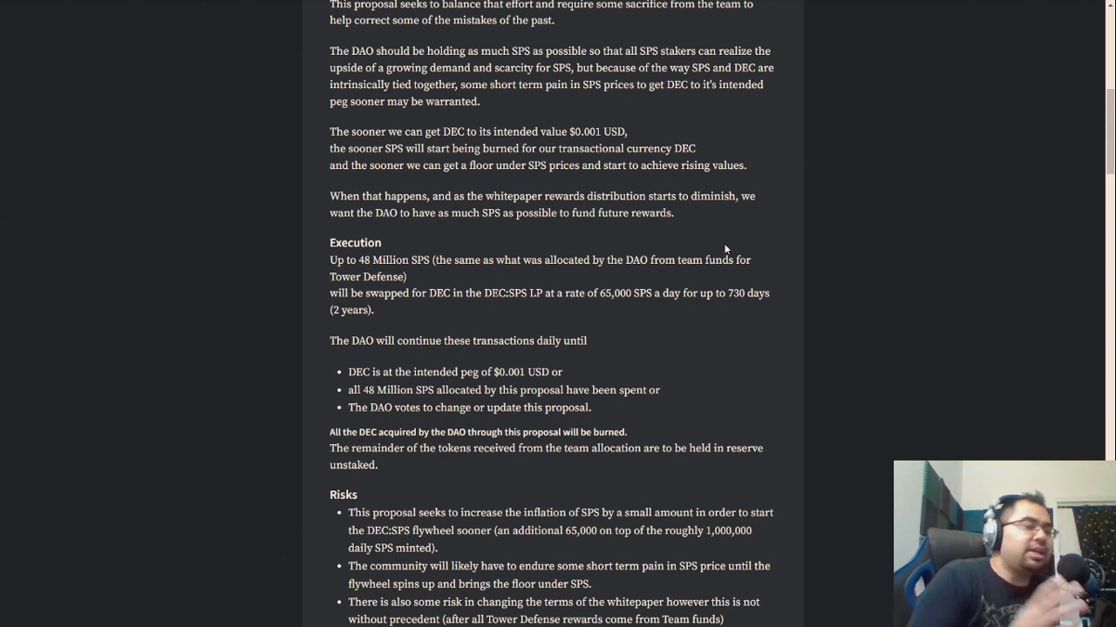
mouse_move(455, 359)
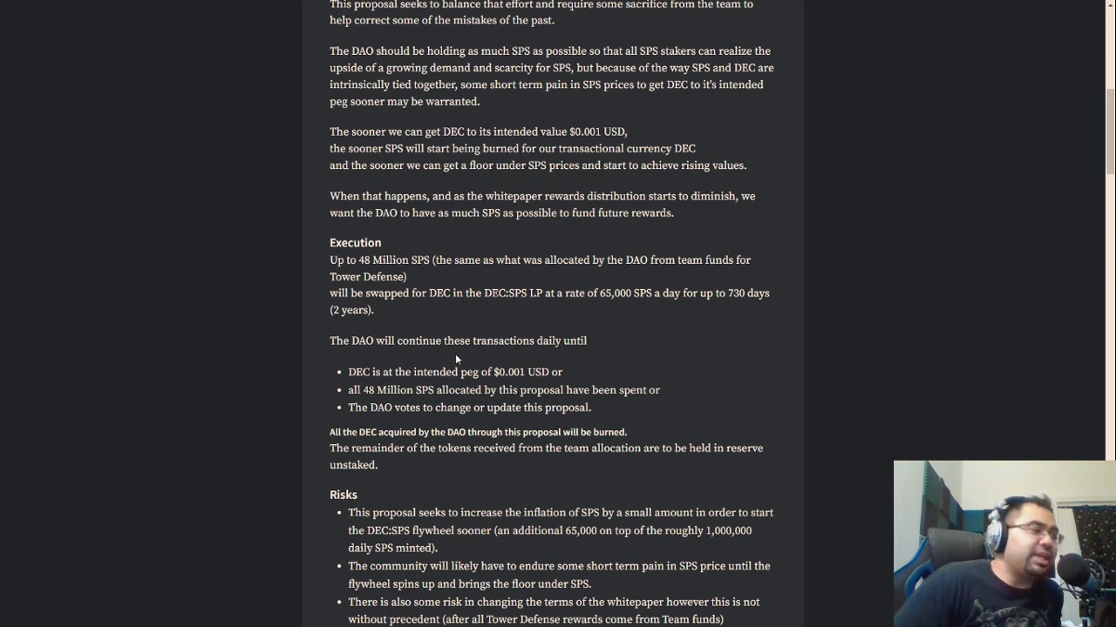
mouse_move(329, 251)
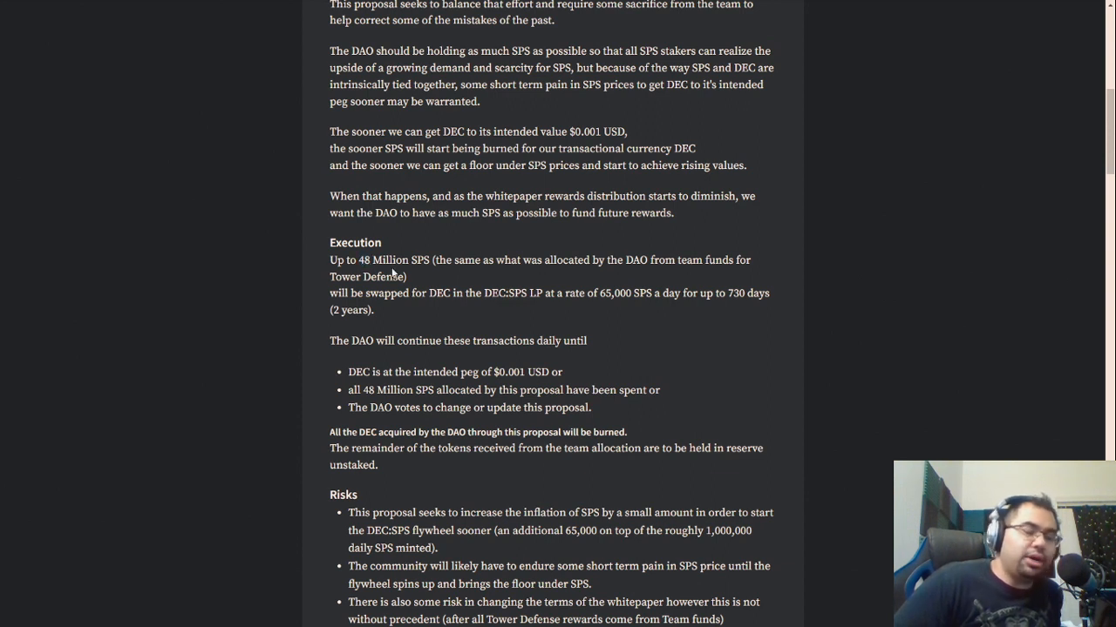
mouse_move(393, 334)
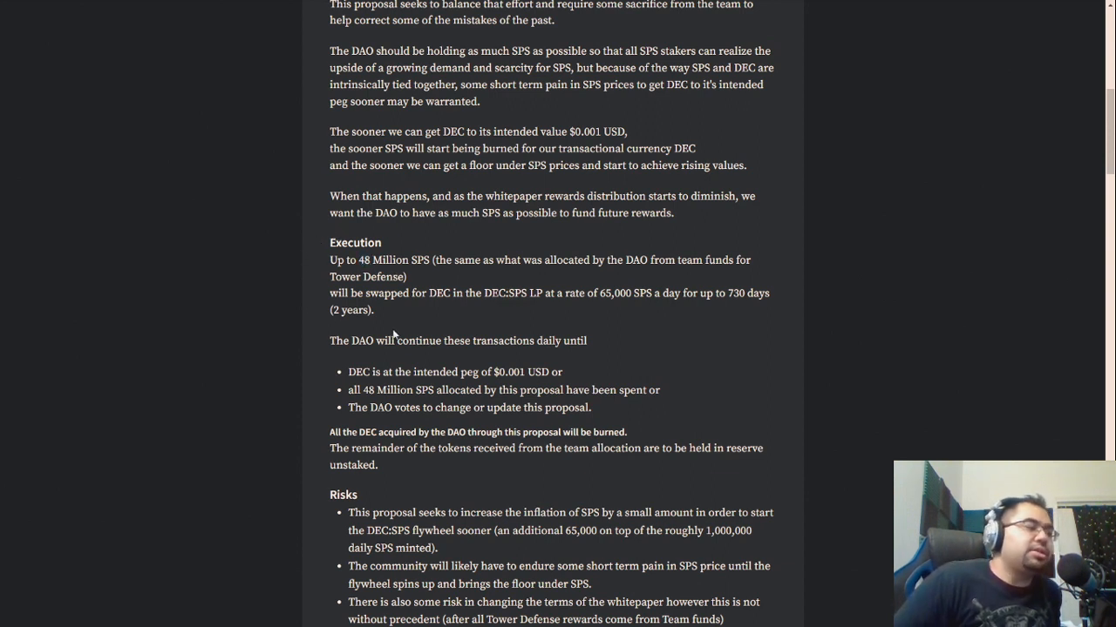
mouse_move(503, 311)
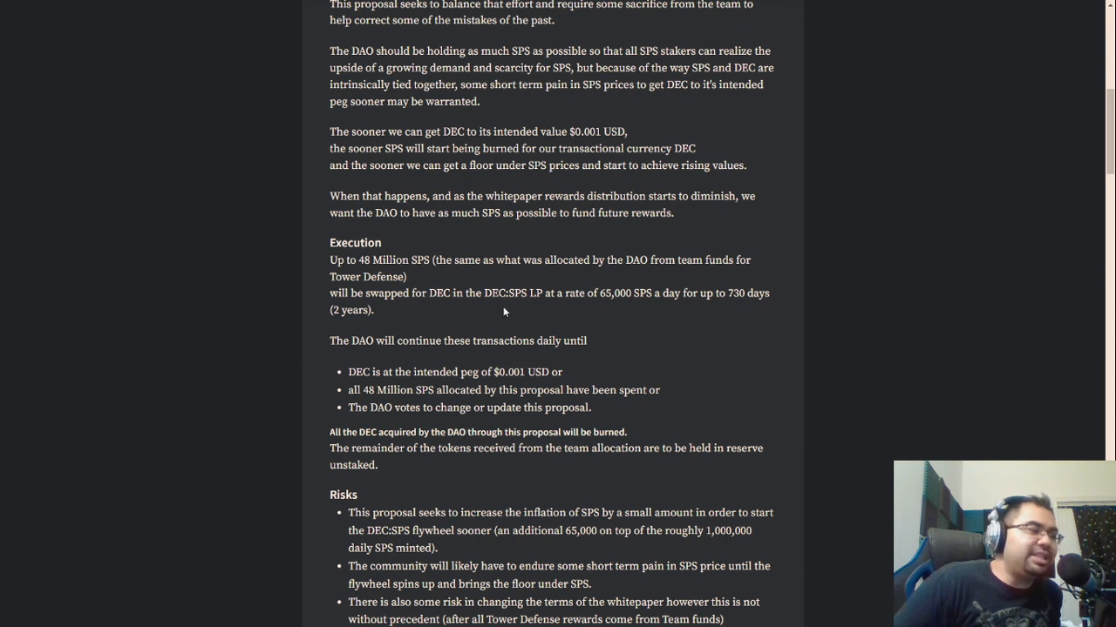
mouse_move(621, 312)
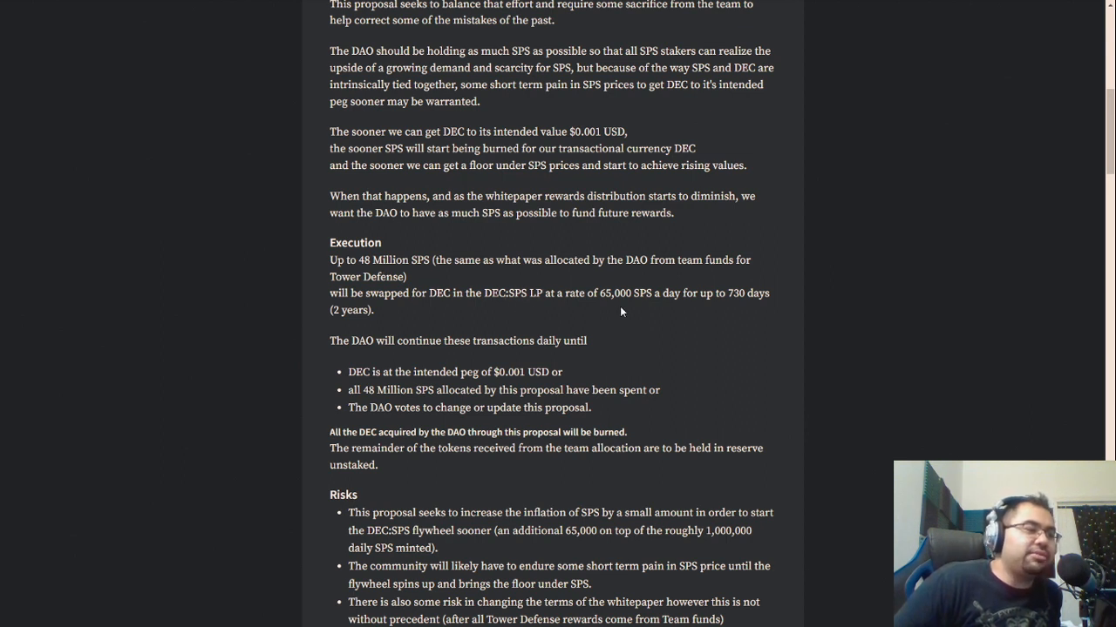
mouse_move(711, 294)
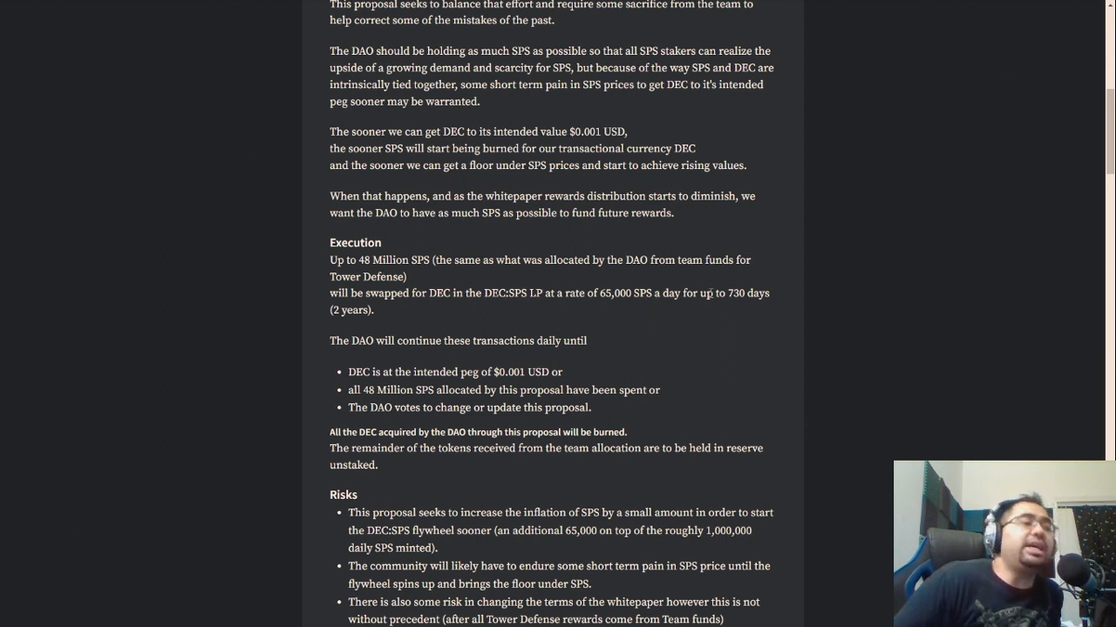
mouse_move(755, 317)
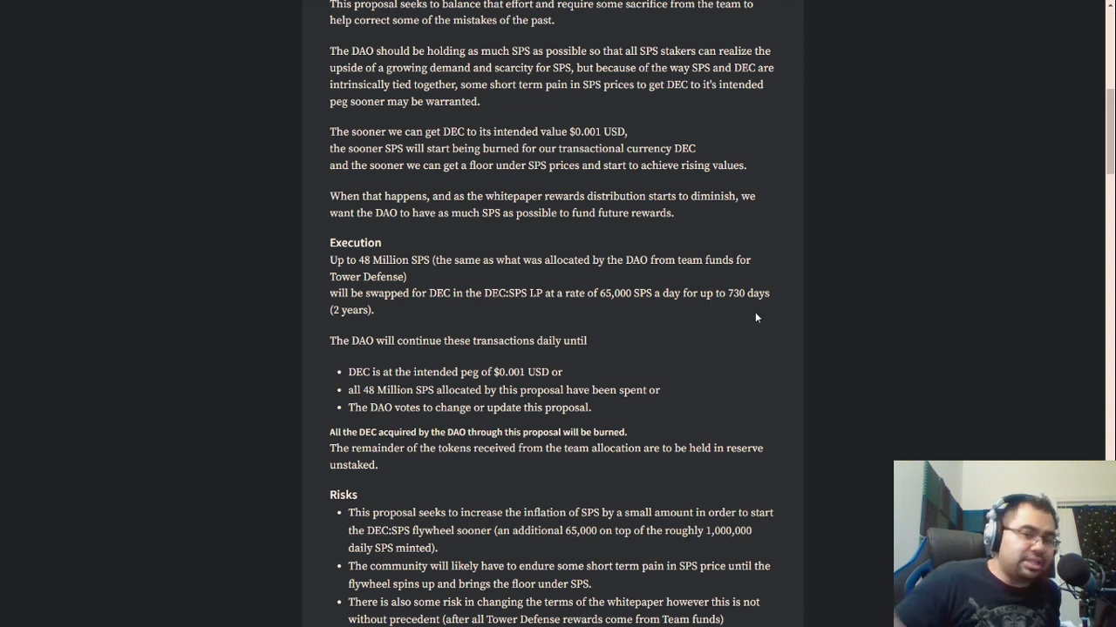
mouse_move(724, 304)
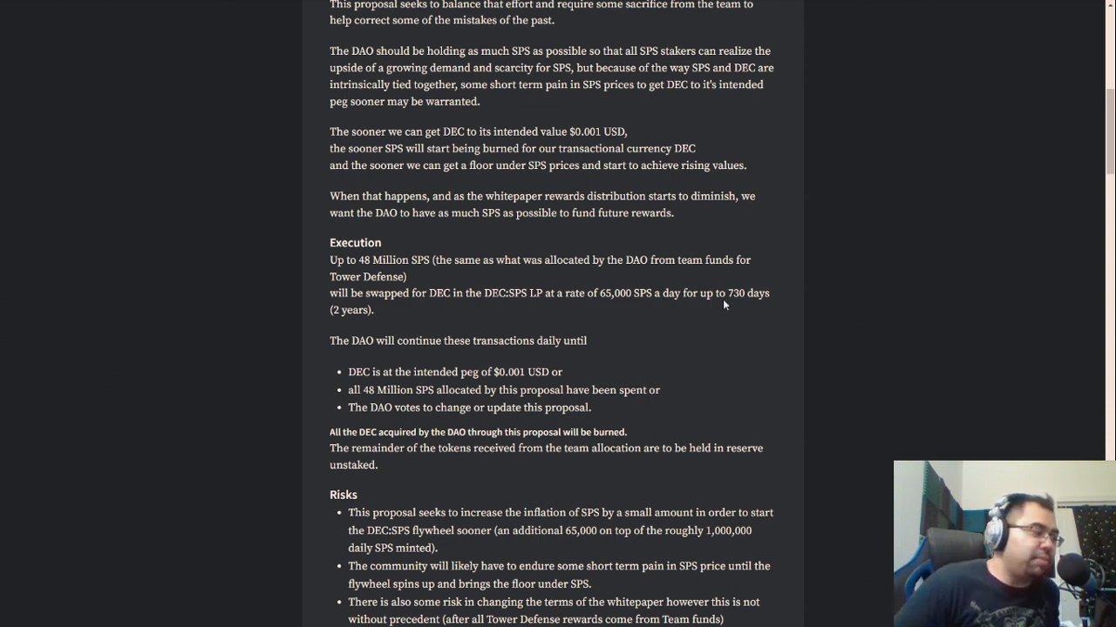
mouse_move(493, 357)
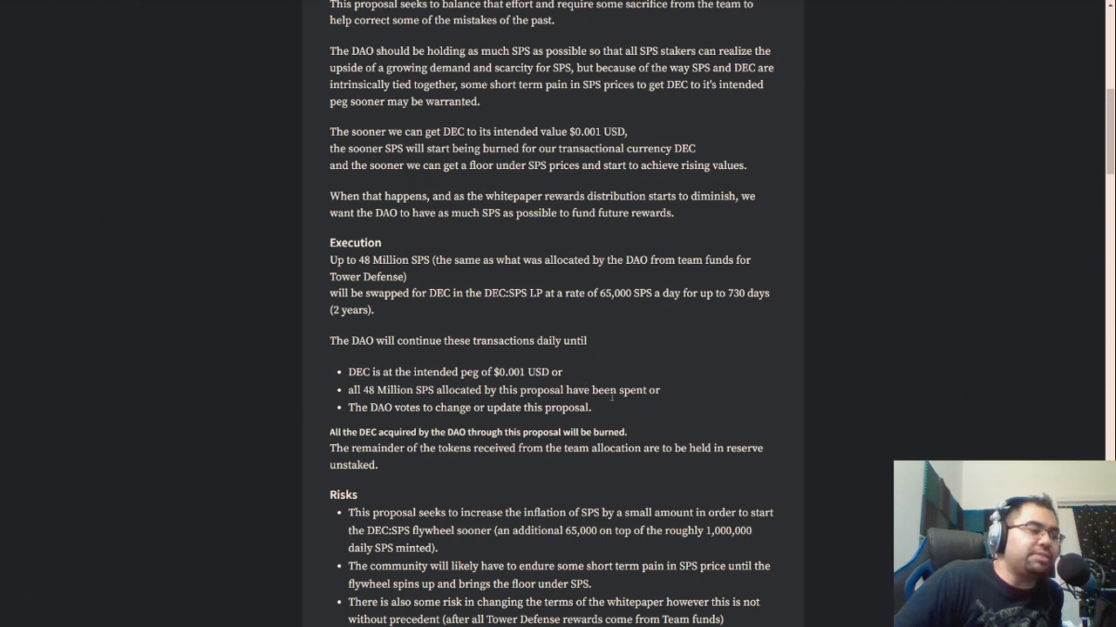
mouse_move(619, 379)
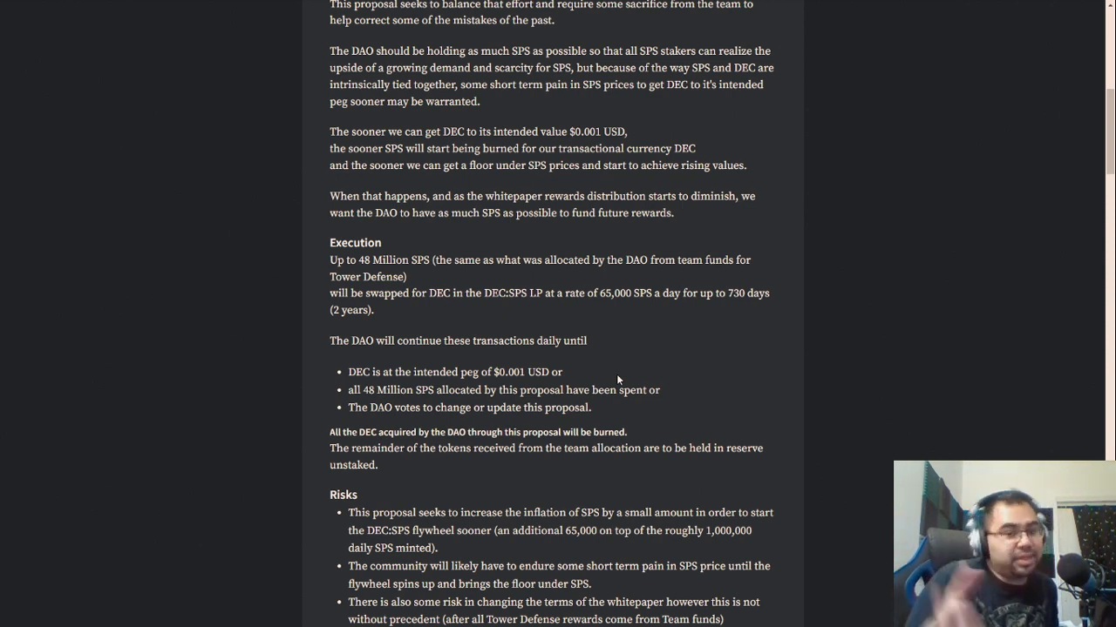
mouse_move(759, 393)
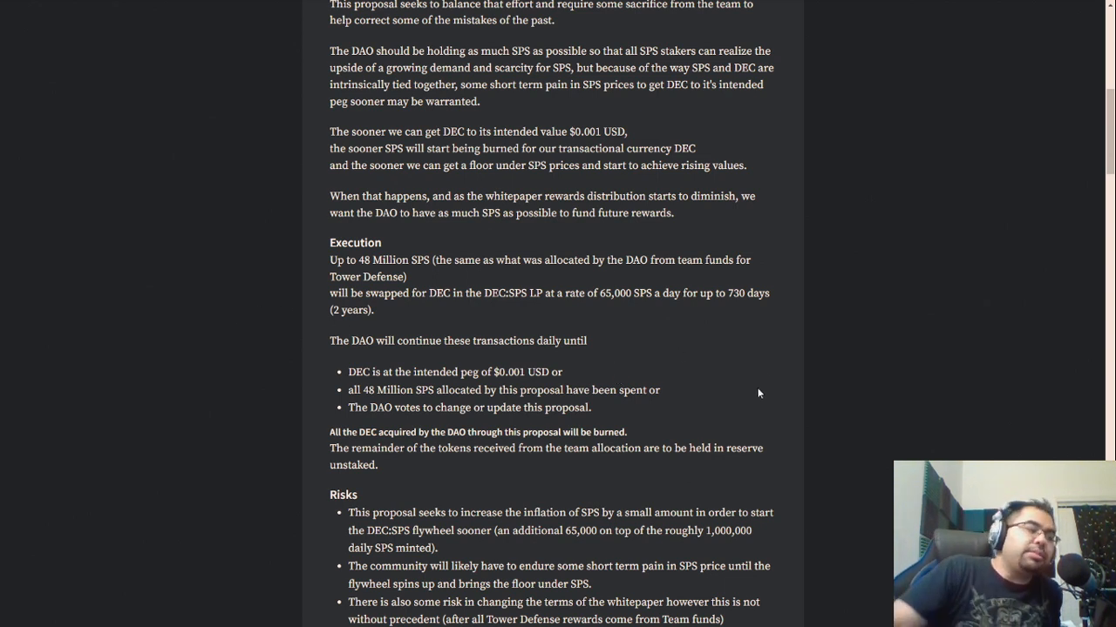
mouse_move(648, 229)
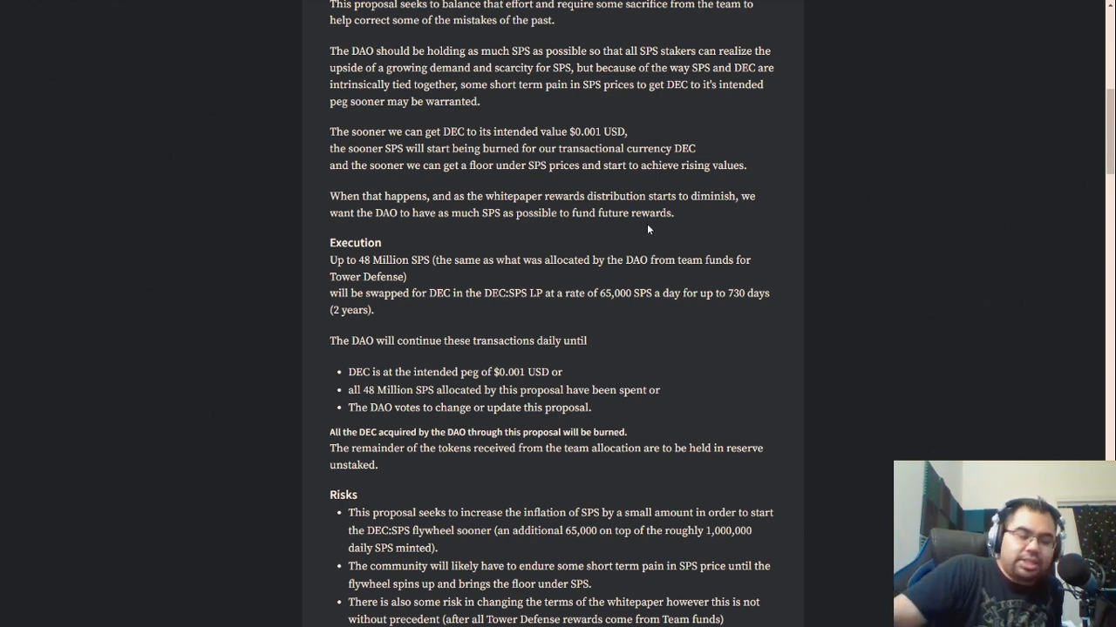